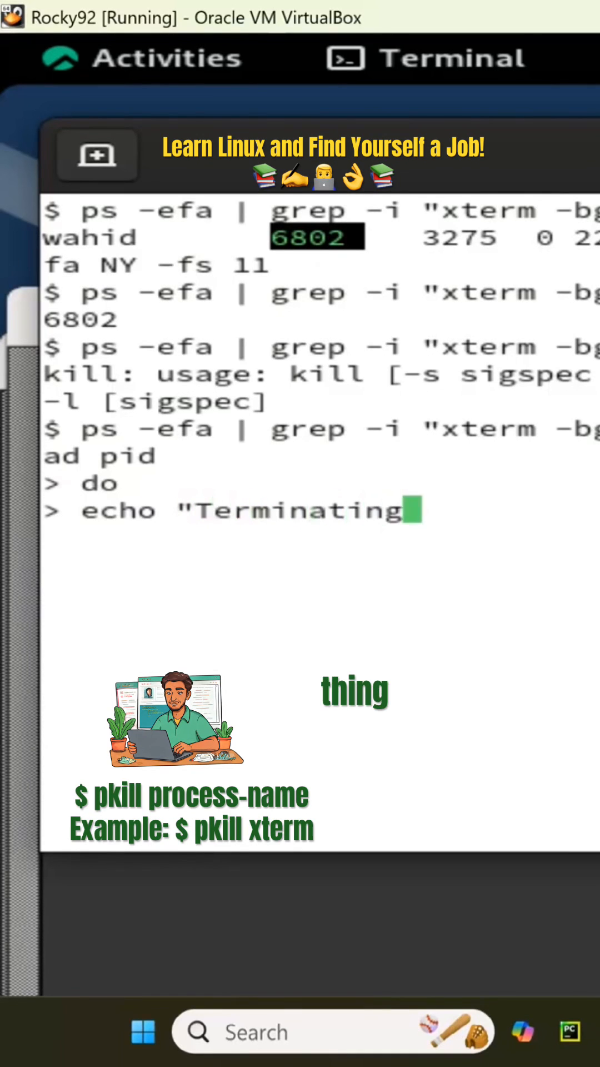
pyautogui.write('$')
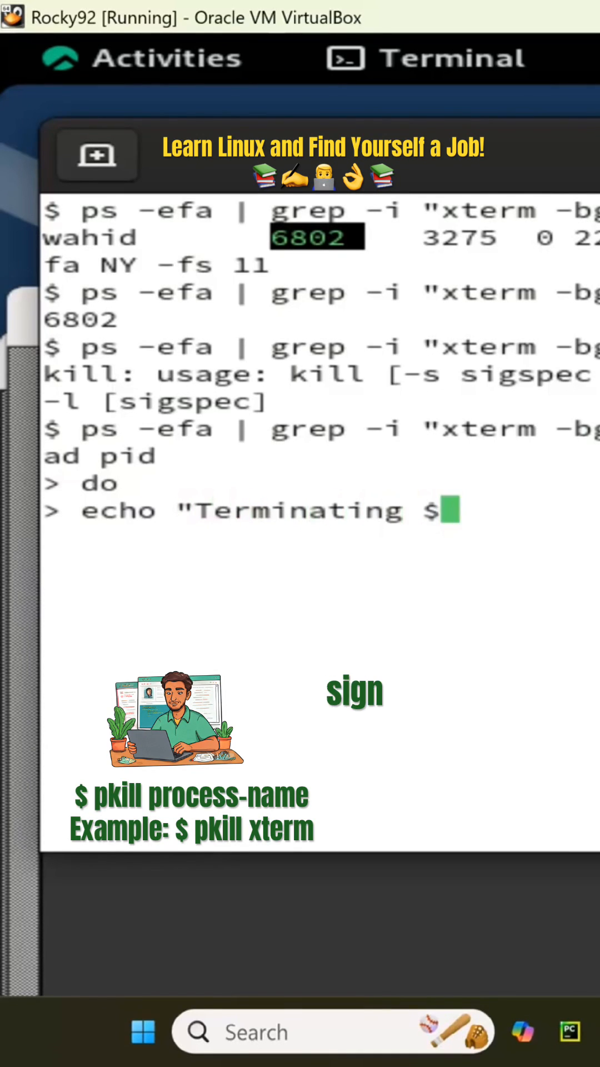
pyautogui.write('pid')
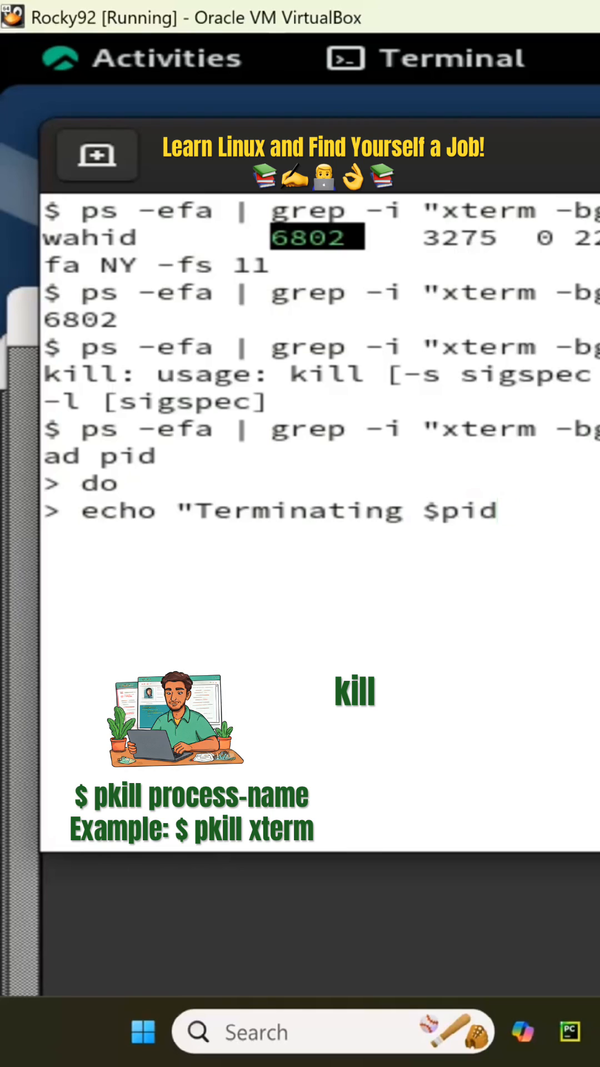
pyautogui.write('kill')
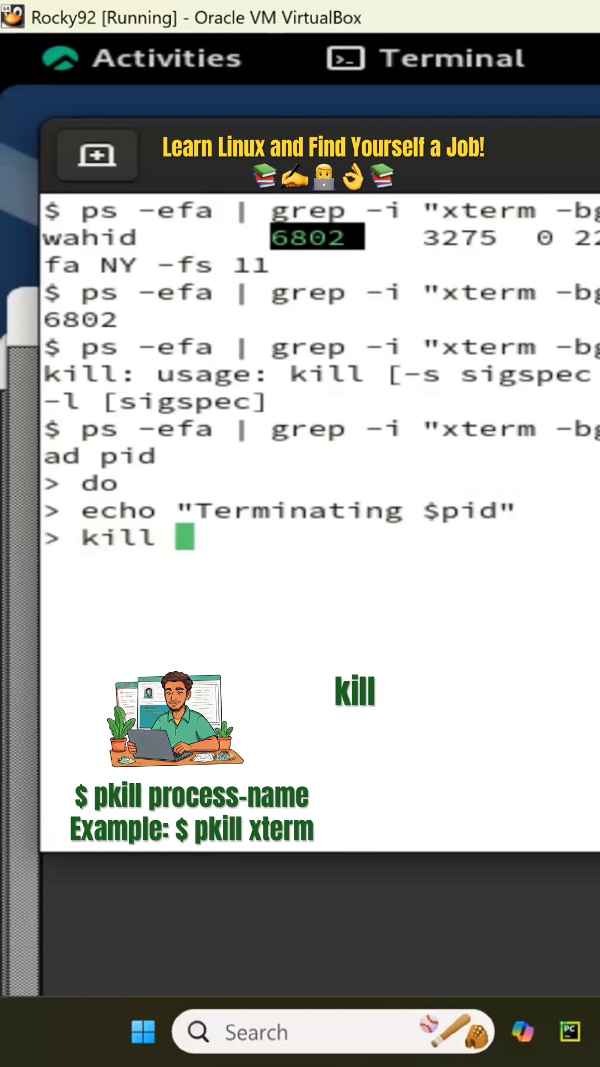
pyautogui.write('-9')
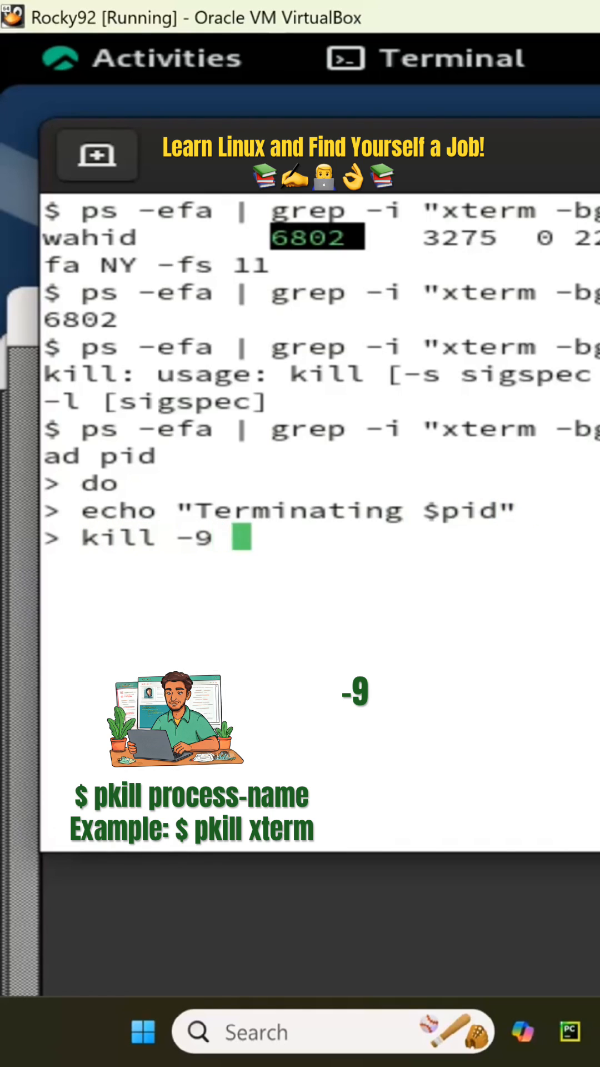
pyautogui.write('$pid')
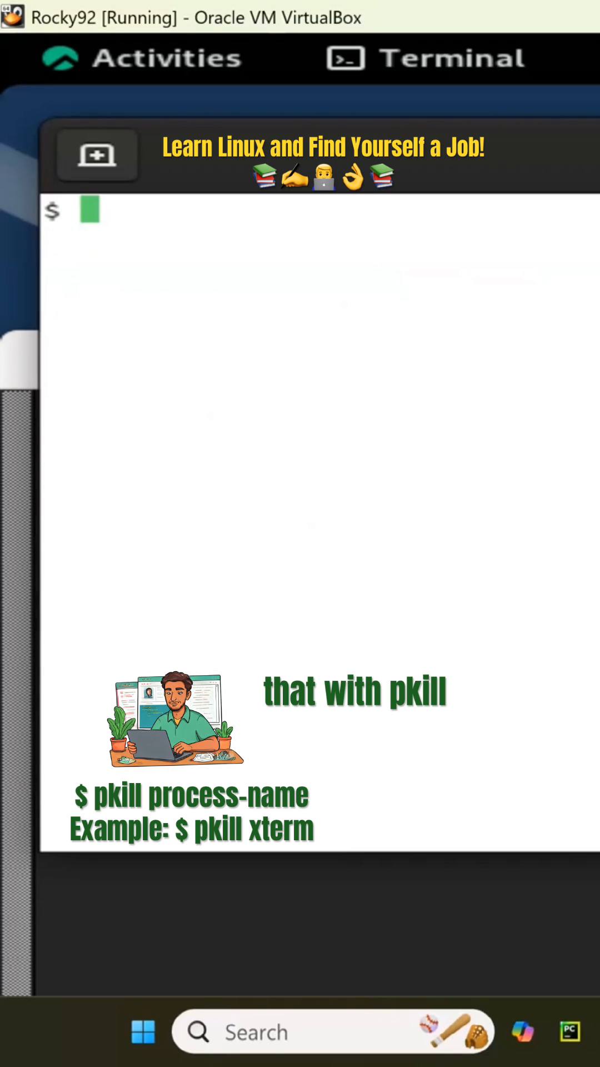
pyautogui.write('pkill')
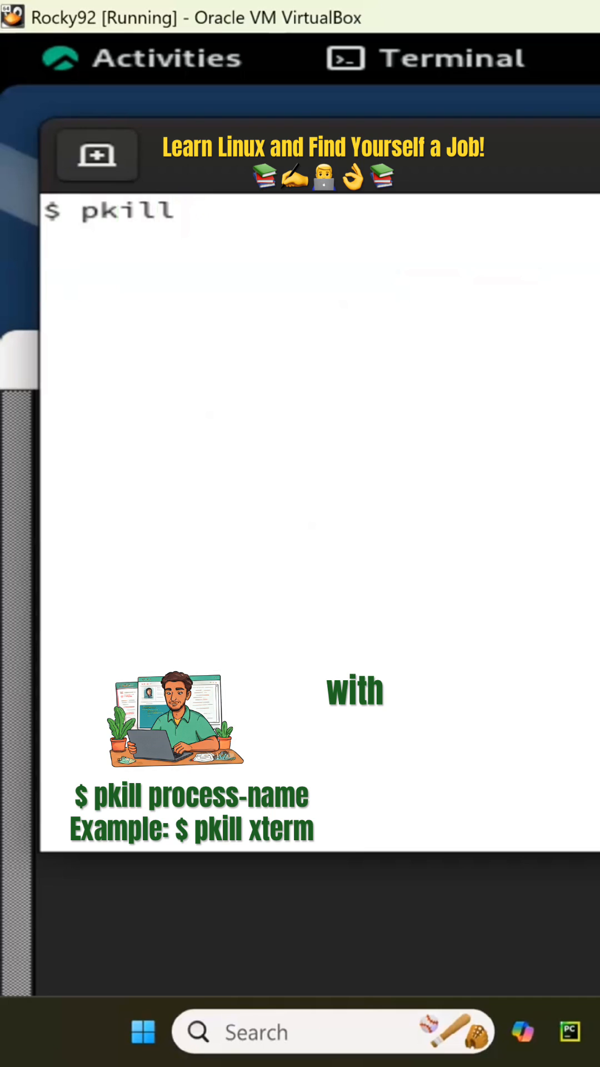
pyautogui.write('xterm')
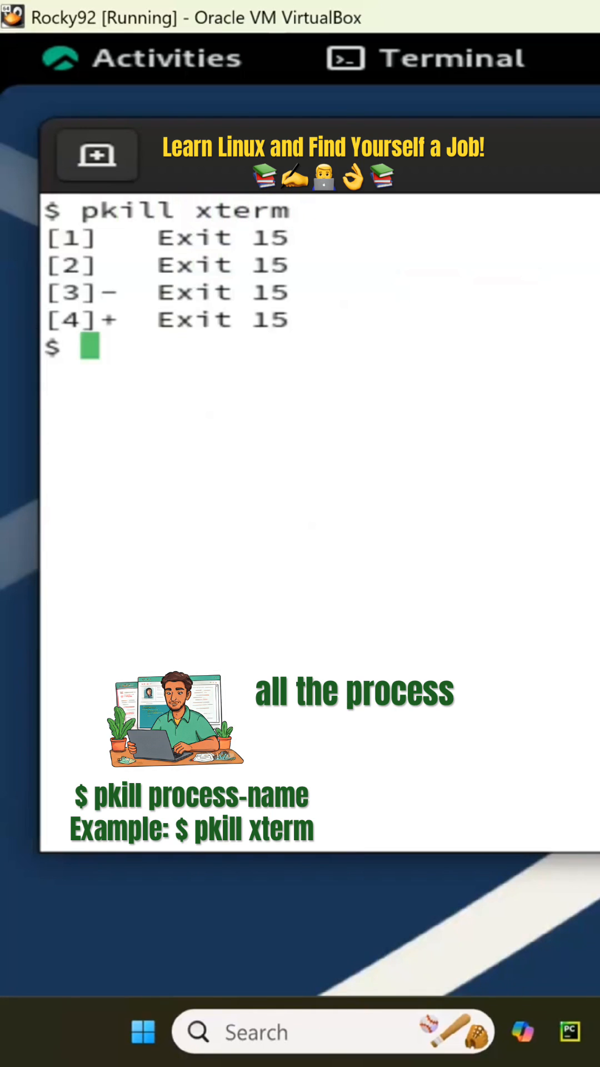